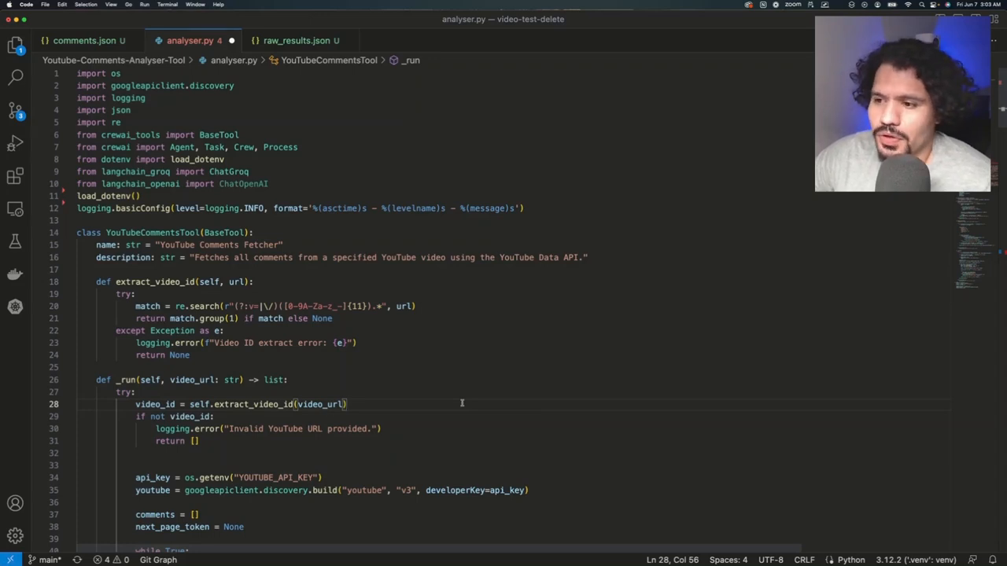
Scroll analyser.py down to save_comments_to_json and the CommentsAnalysis class.
scroll(down, 3)
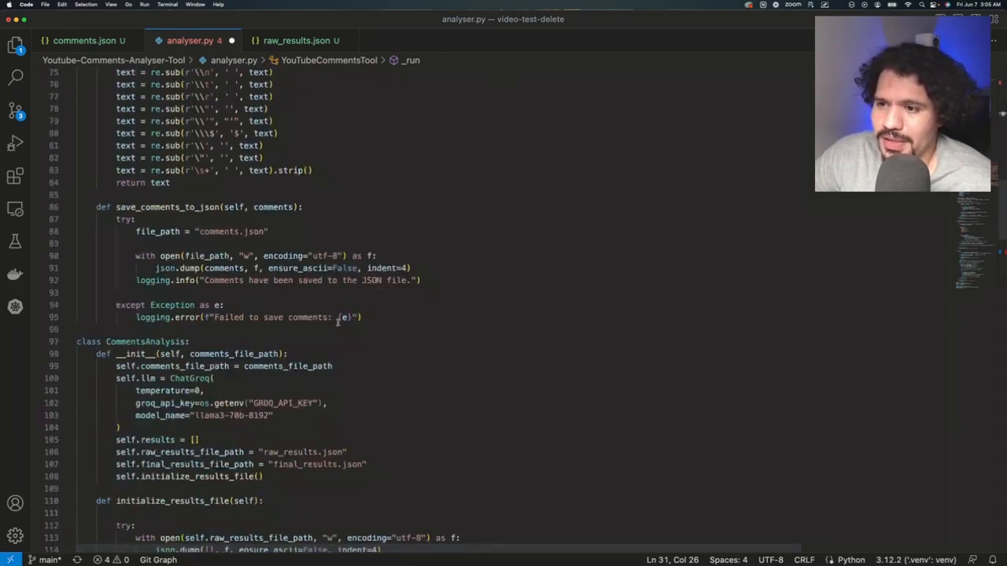
Return to the _run method's comment-fetching loop and place the cursor on the while True: line.
scroll(down, 3)
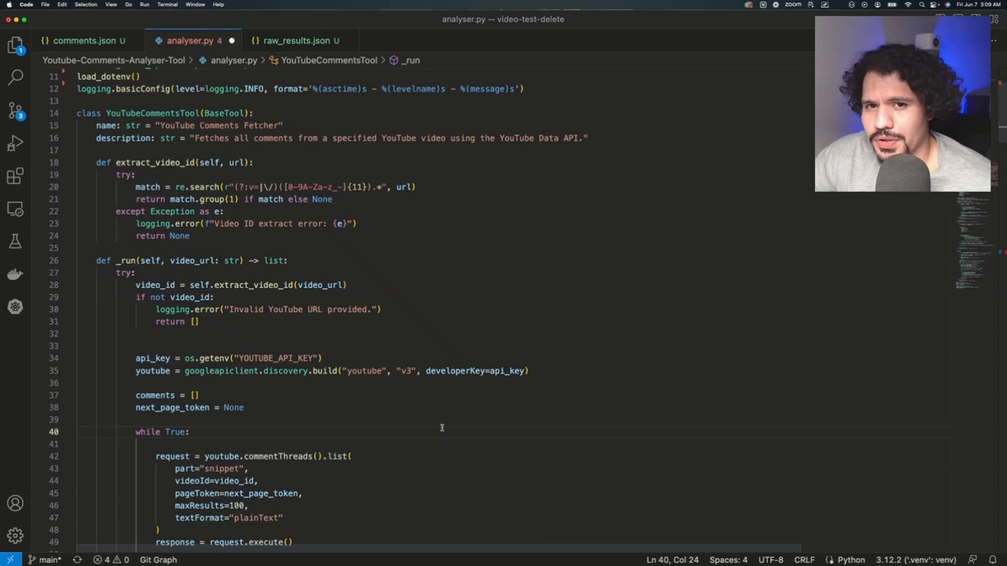
click(186, 431)
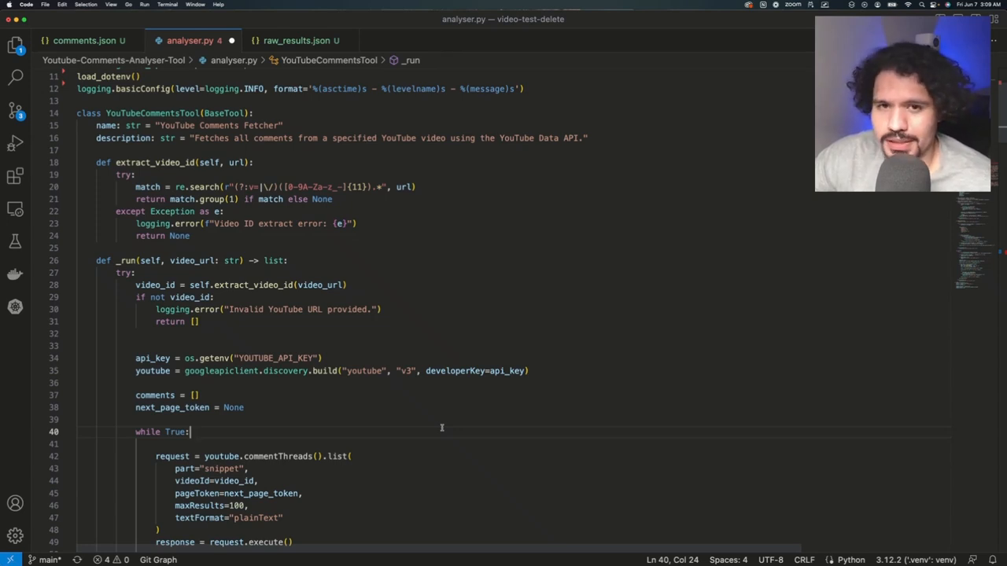